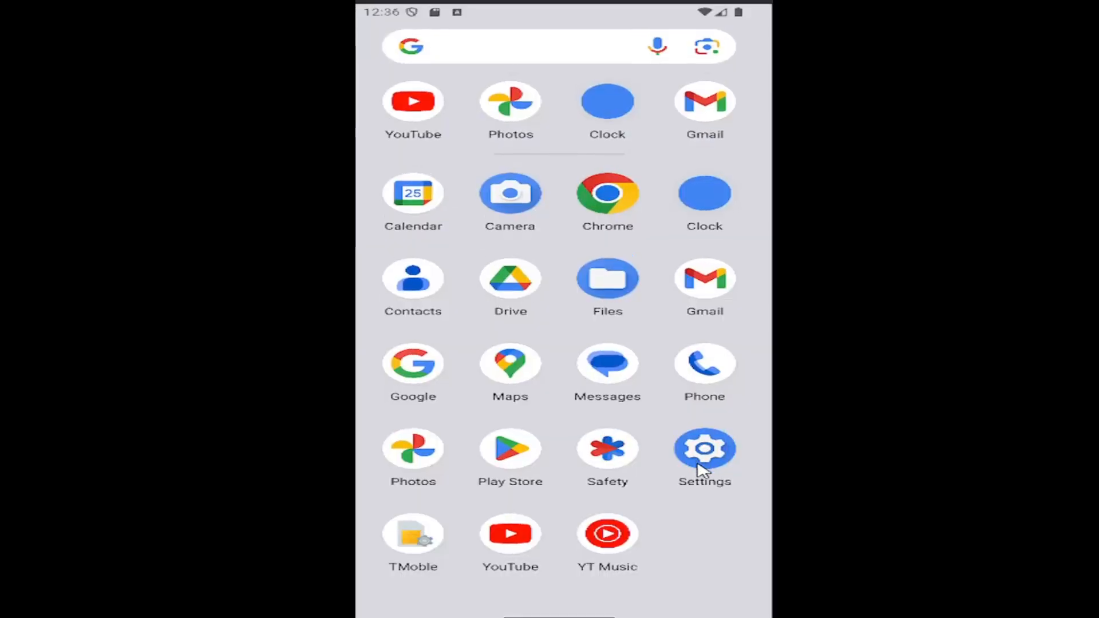
- Launch Settings from the app drawer and scroll down to the Google entry
click(704, 449)
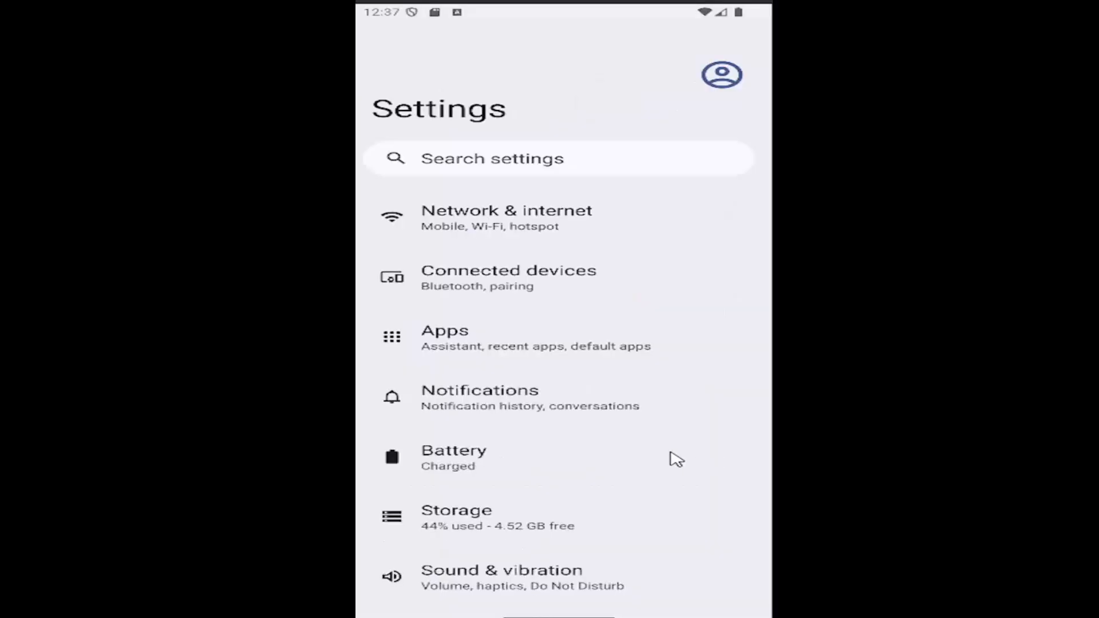
scroll(down, 3)
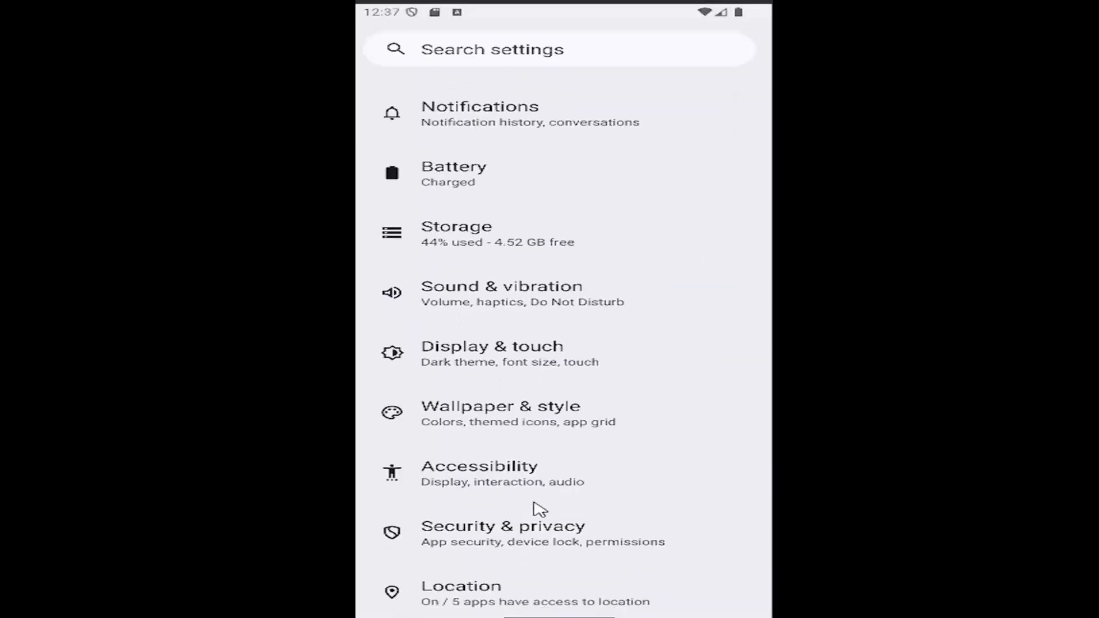
scroll(down, 3)
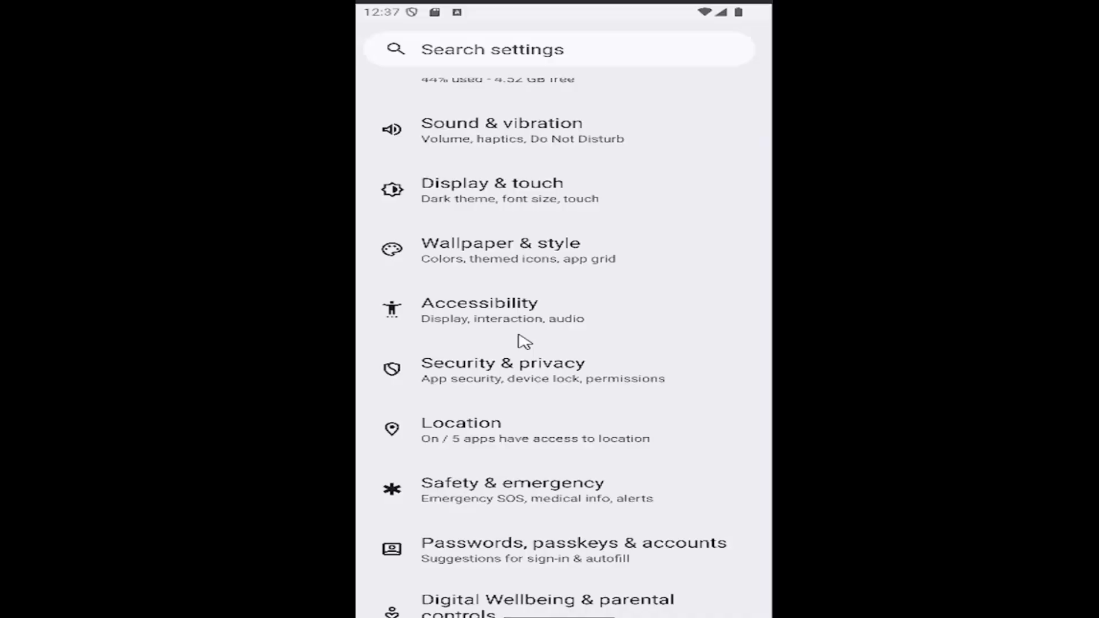
scroll(down, 3)
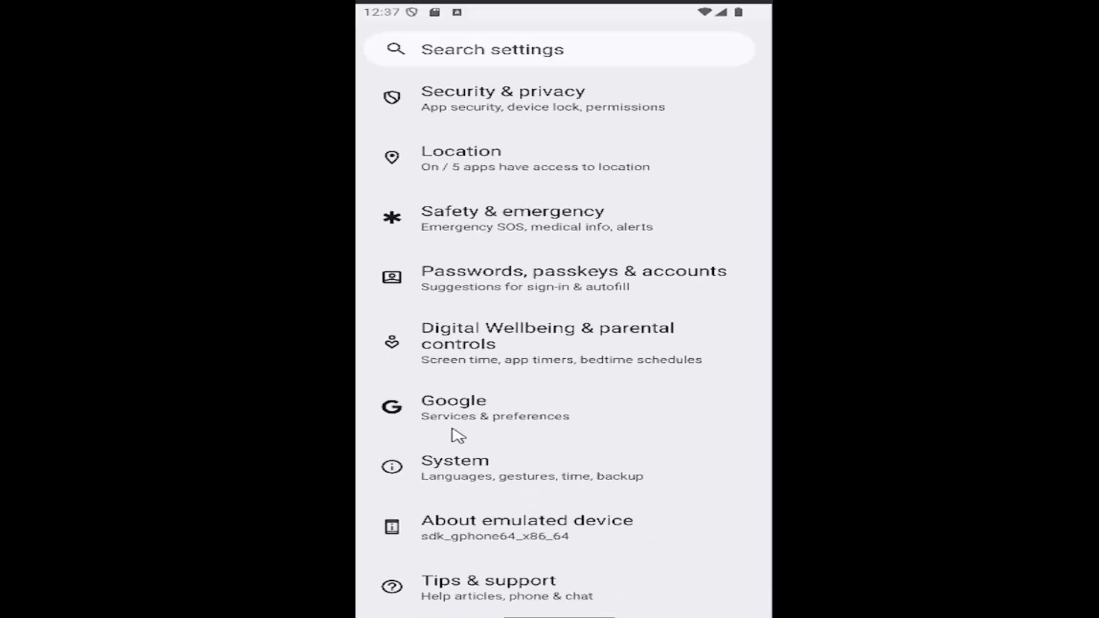
mouse_move(457, 420)
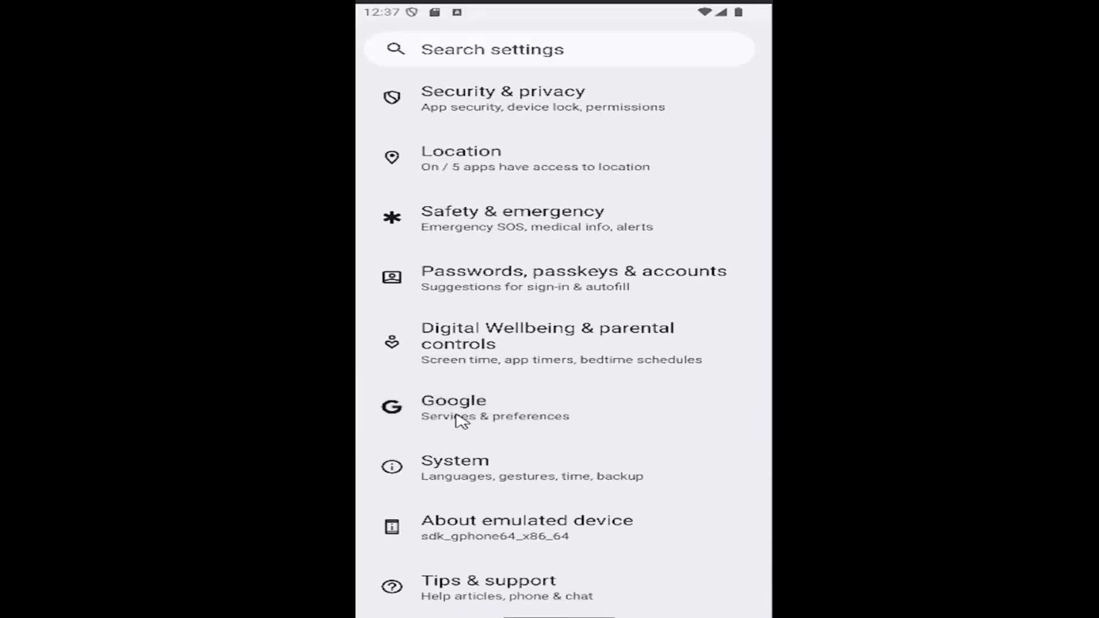
- From Google's All services list, go into Search, Assistant & Voice
click(453, 407)
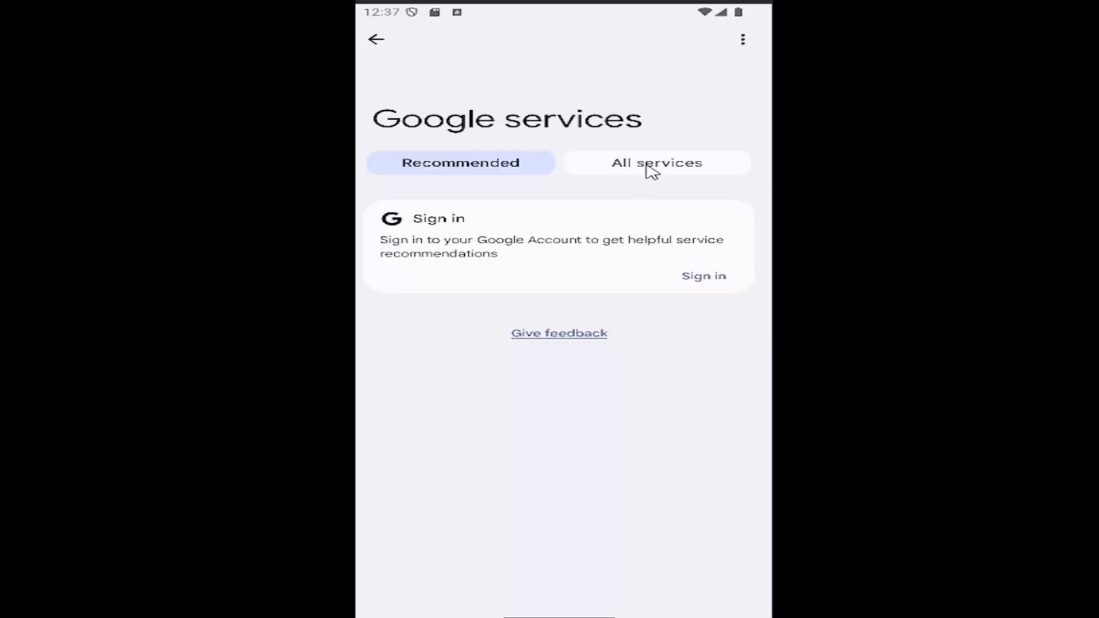
click(656, 162)
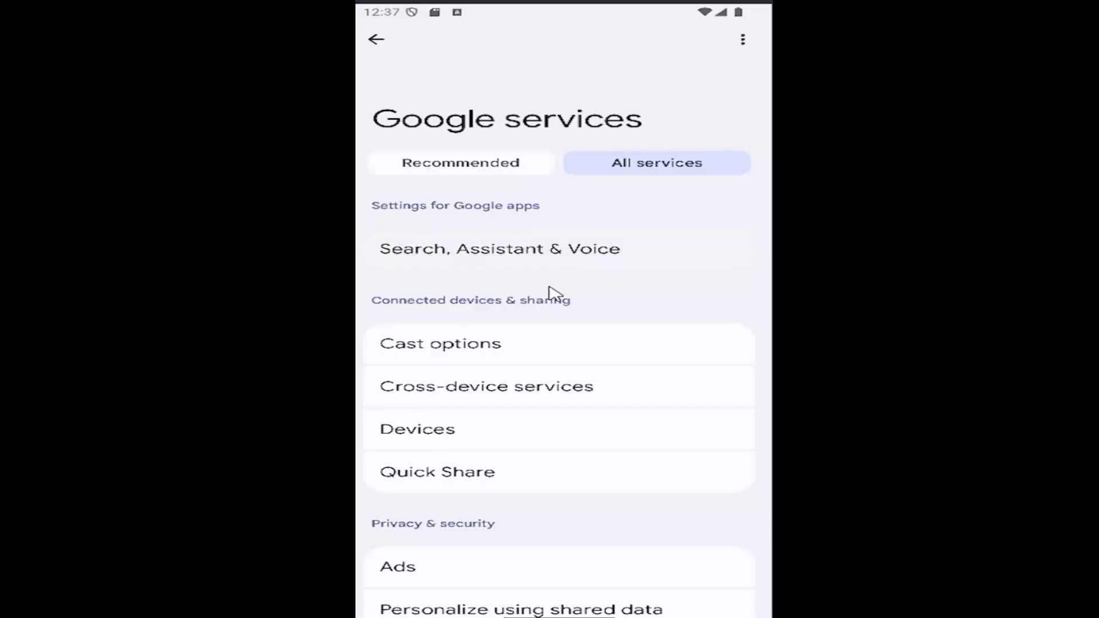
click(376, 38)
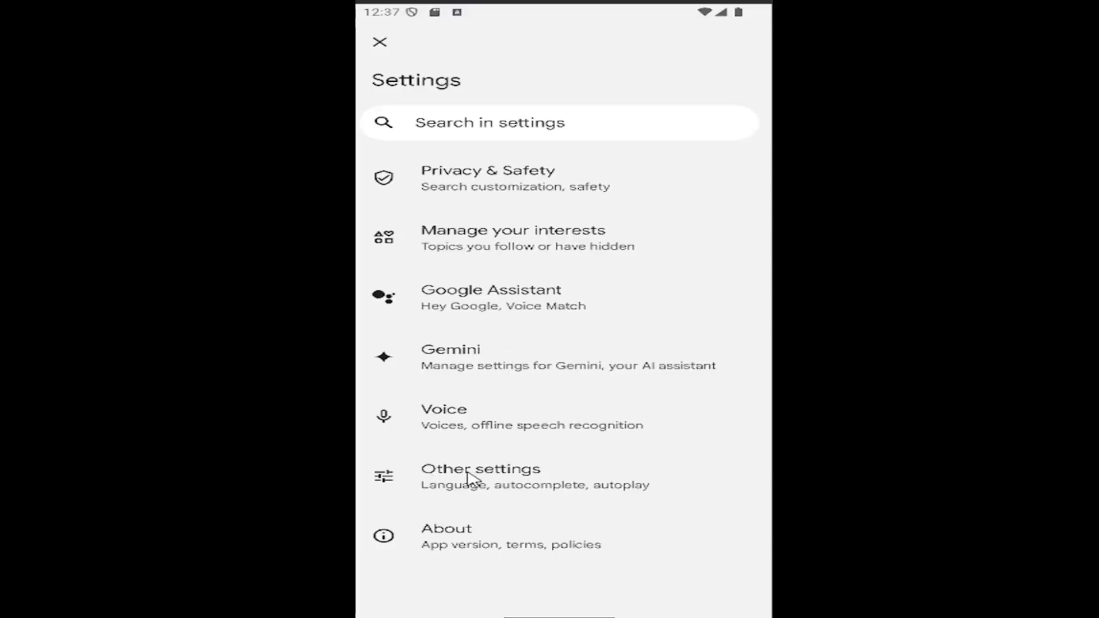
- Via Other settings, reach Language & region showing search language English (US)
click(480, 476)
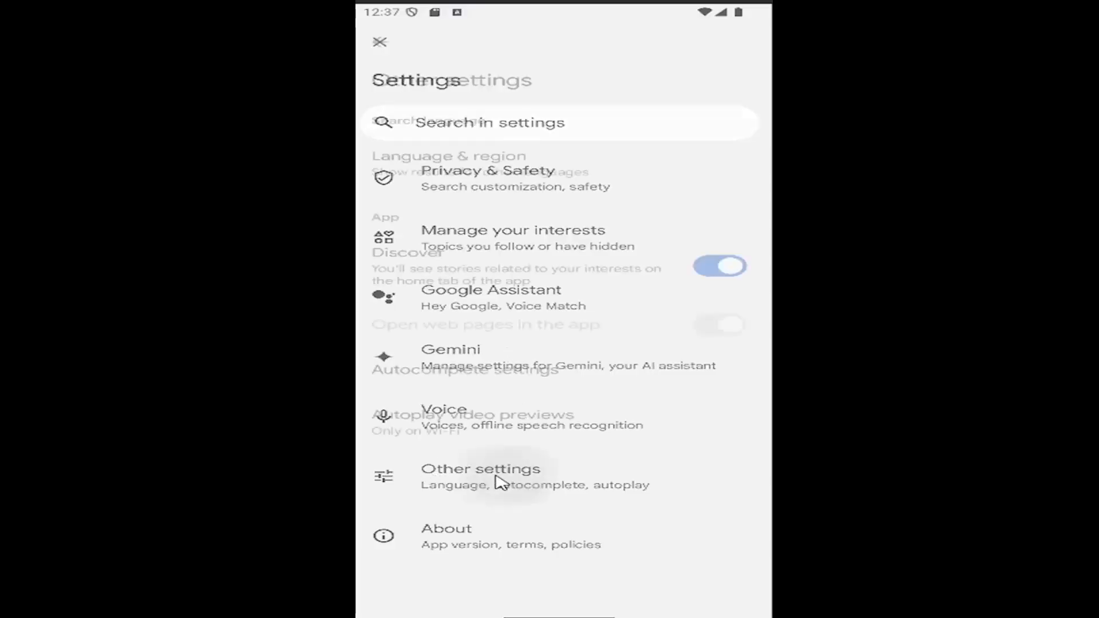
click(478, 469)
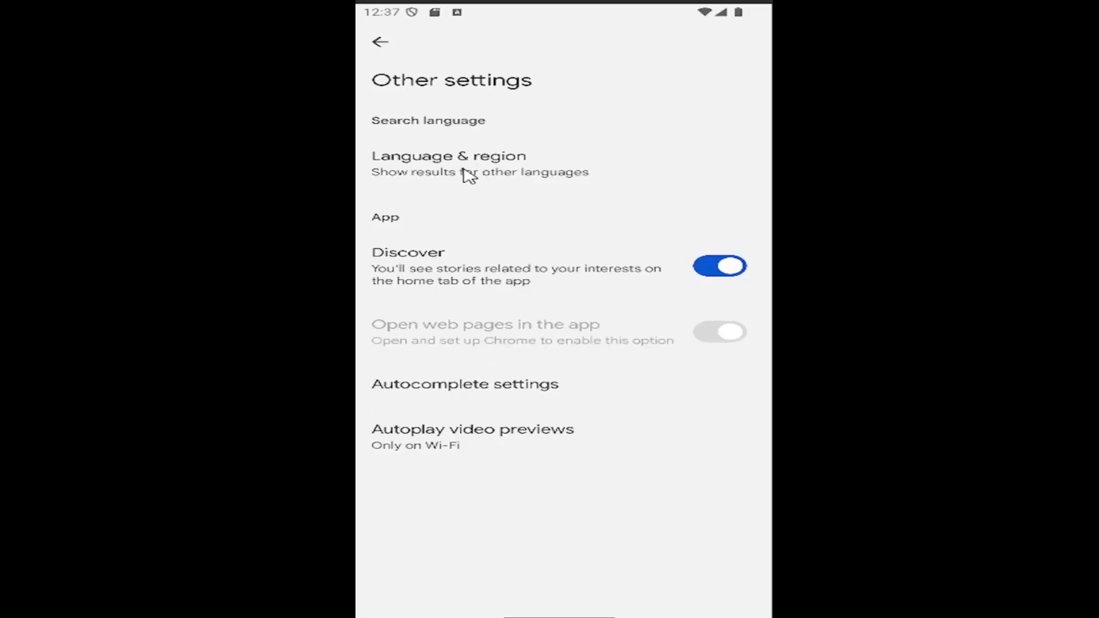
click(447, 163)
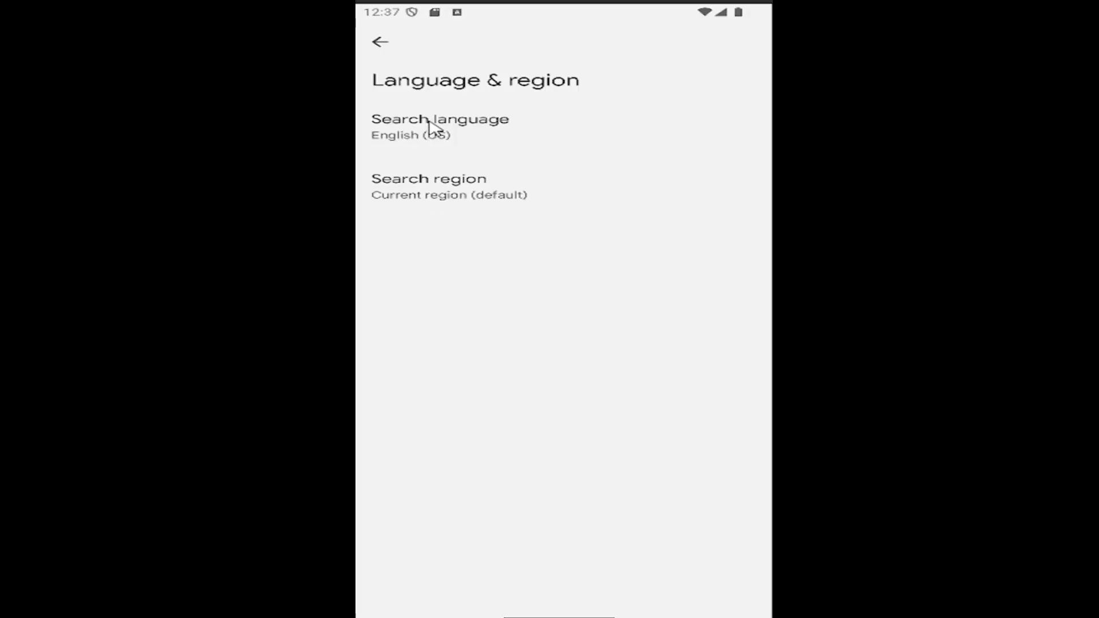
- View the search region list with Current region (default) checked, then back out to the home screen
click(440, 126)
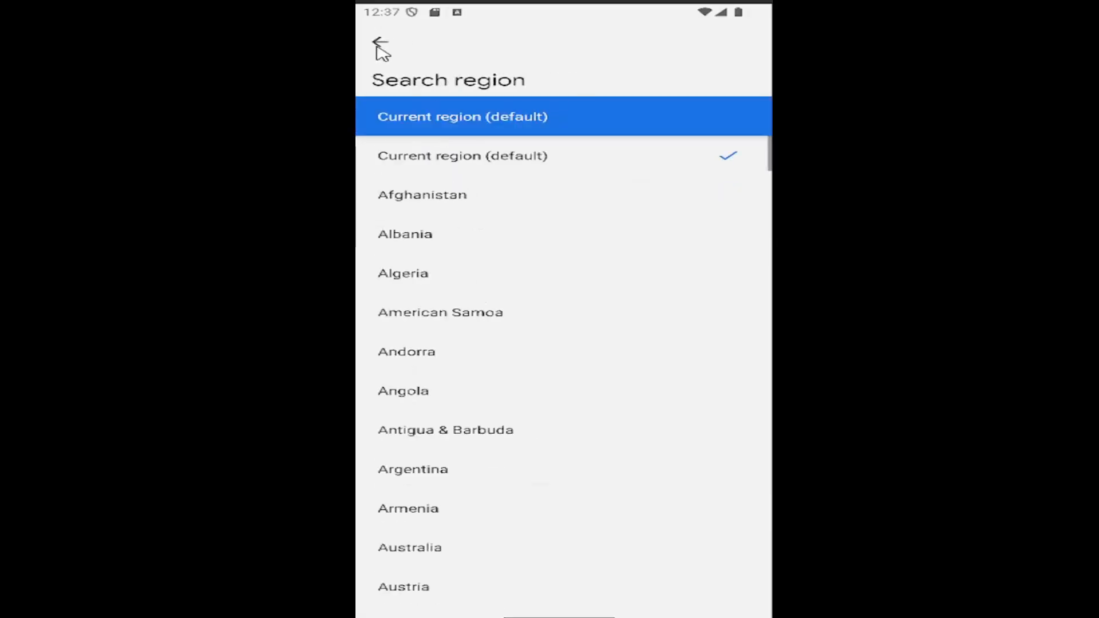
click(380, 45)
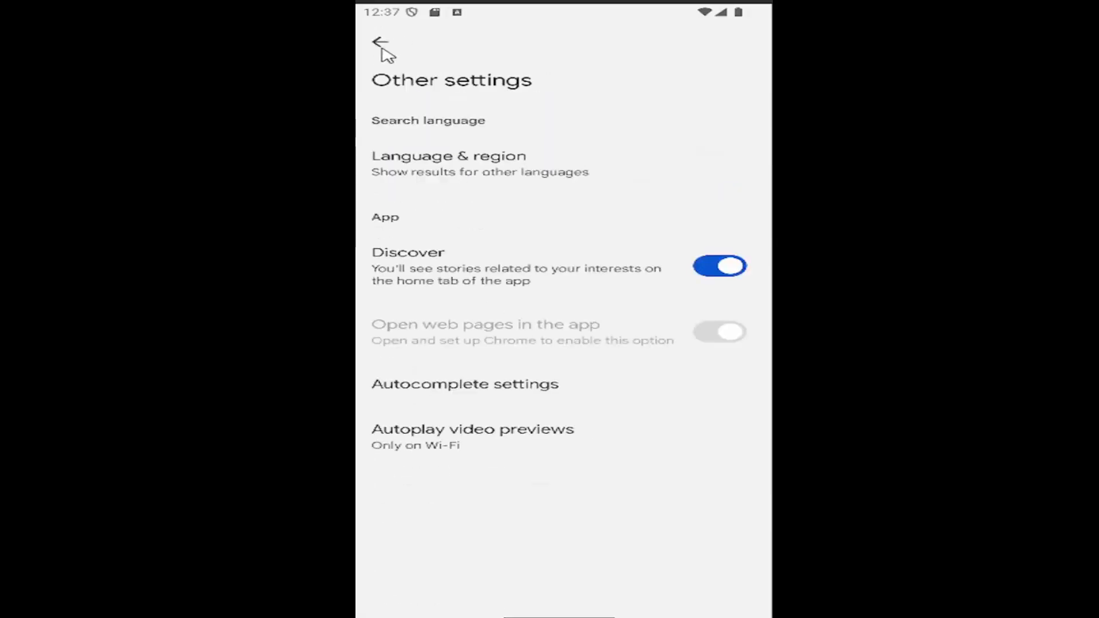
click(380, 42)
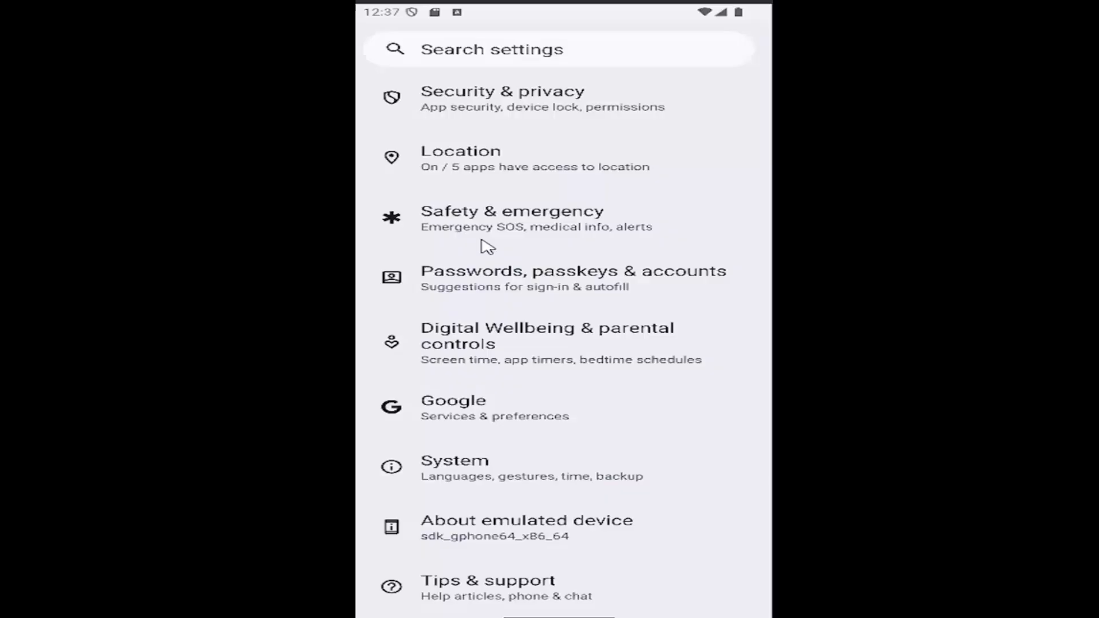
scroll(down, 3)
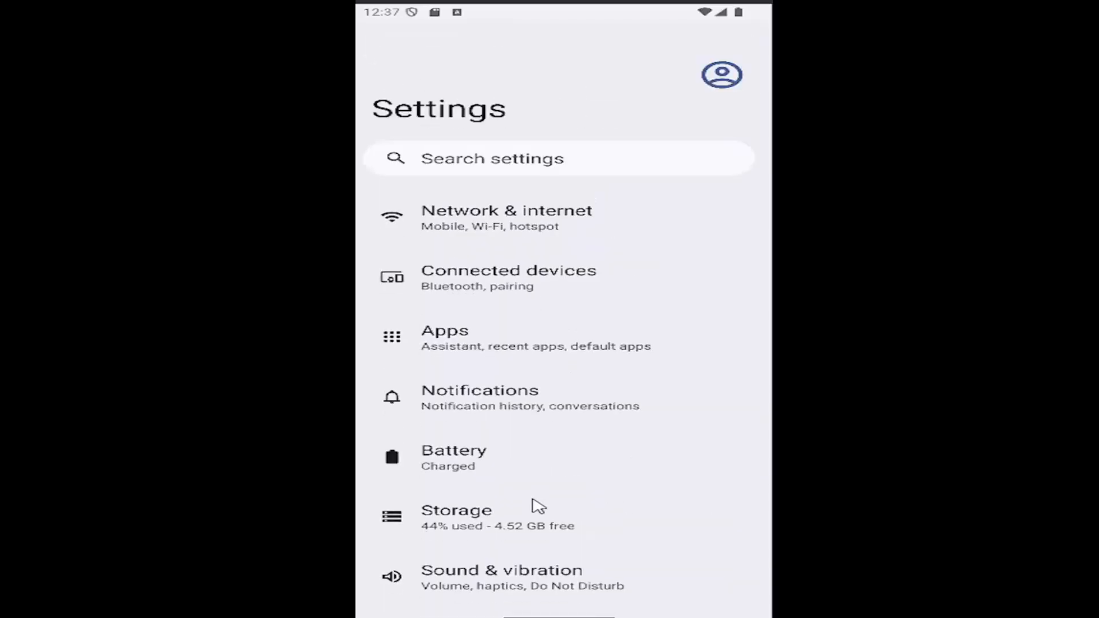
key(Home)
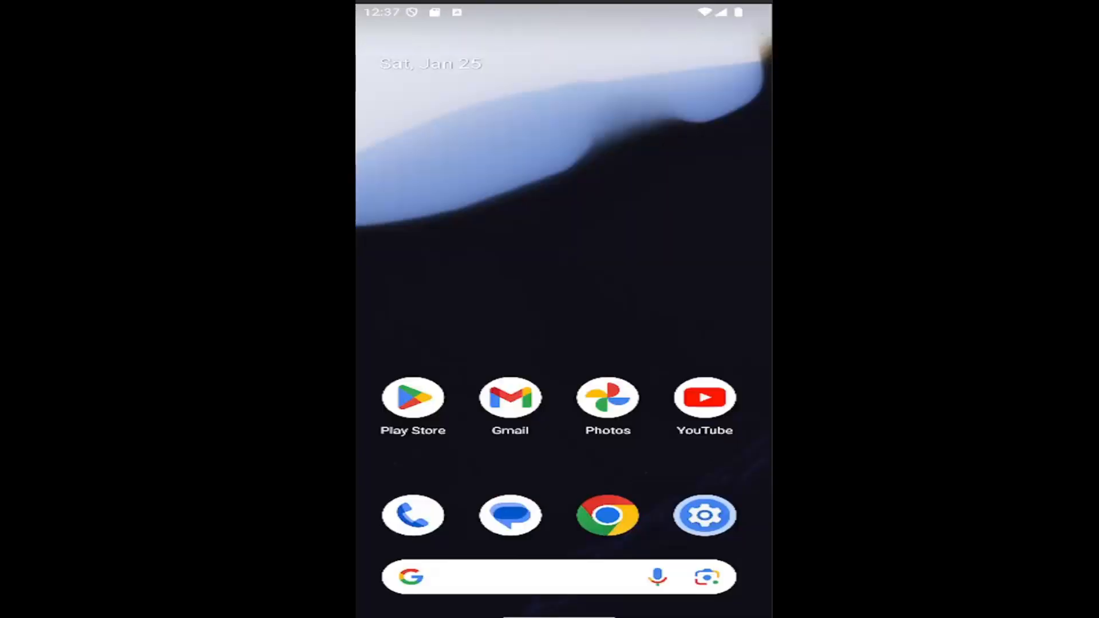